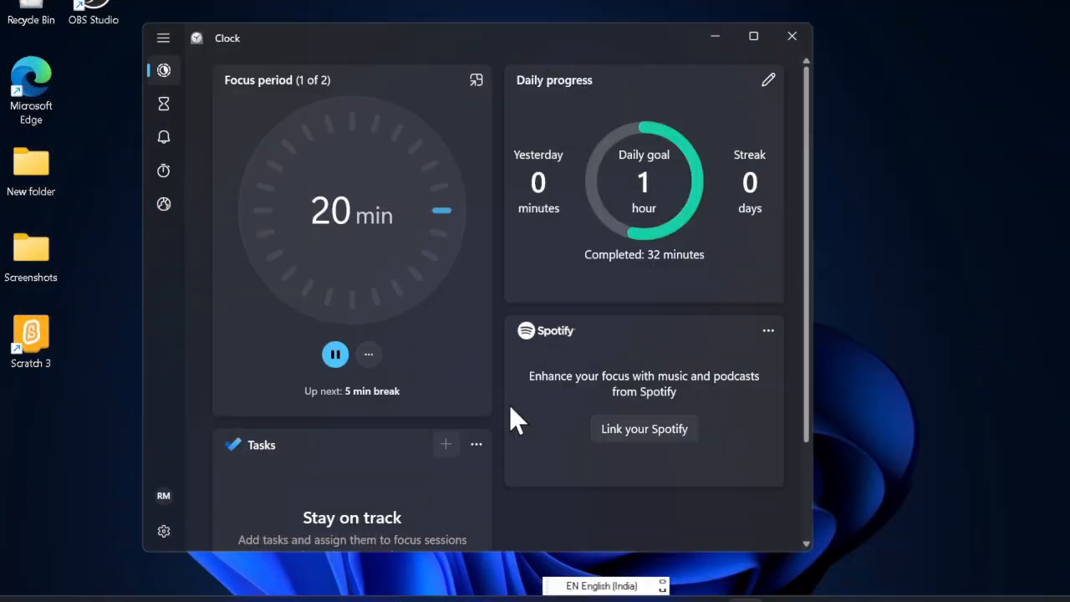
Pause the running focus session and resume it again
scroll("down", 3)
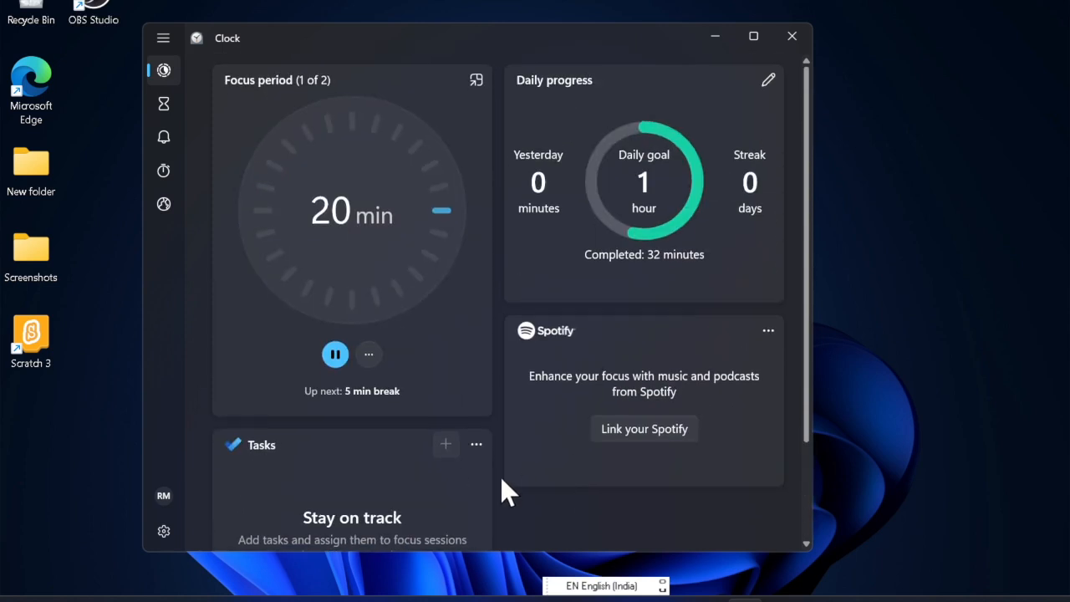
left_click(334, 354)
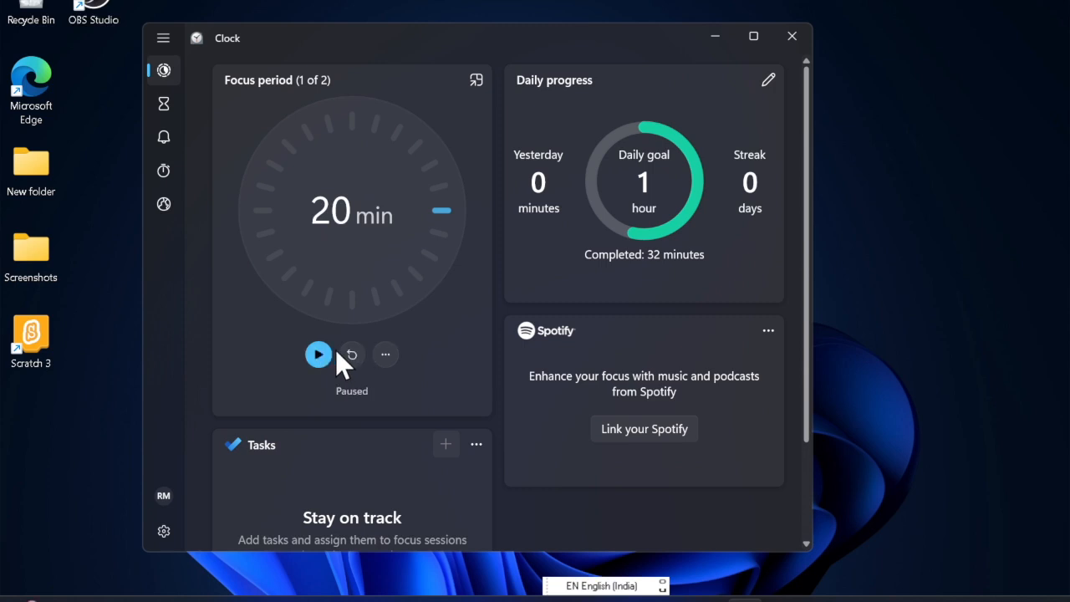
left_click(317, 354)
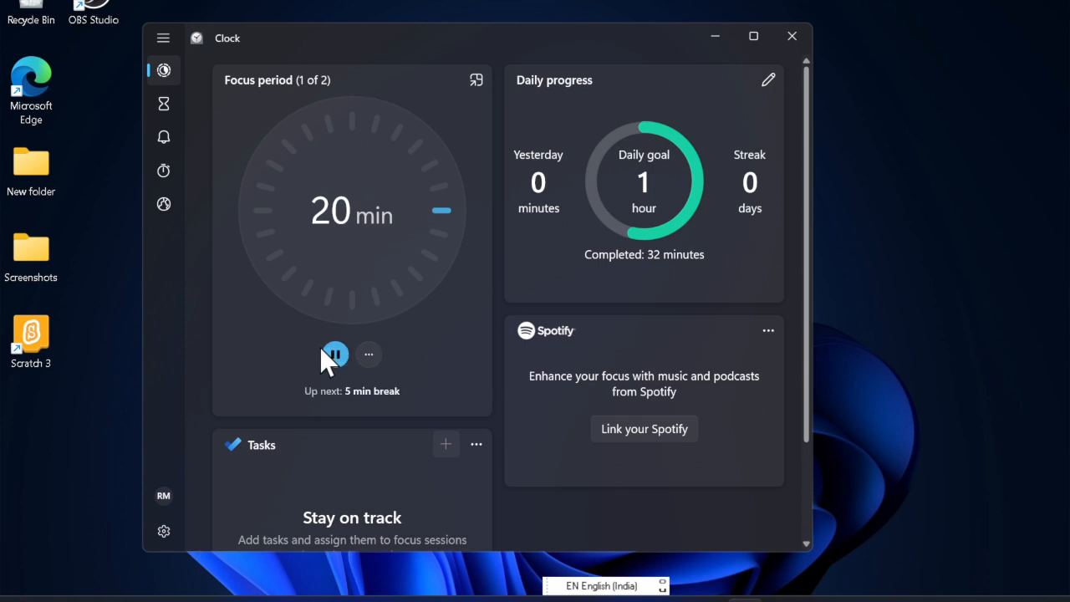
Start editing the daily focus goal, cancel without changes, and close Clock
scroll("down", 3)
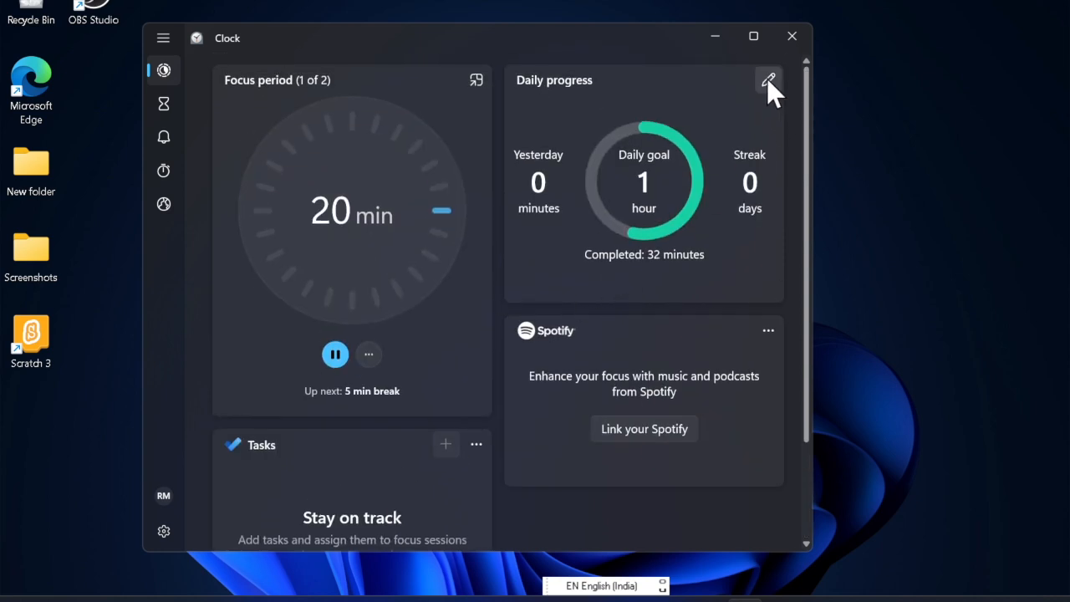
left_click(767, 80)
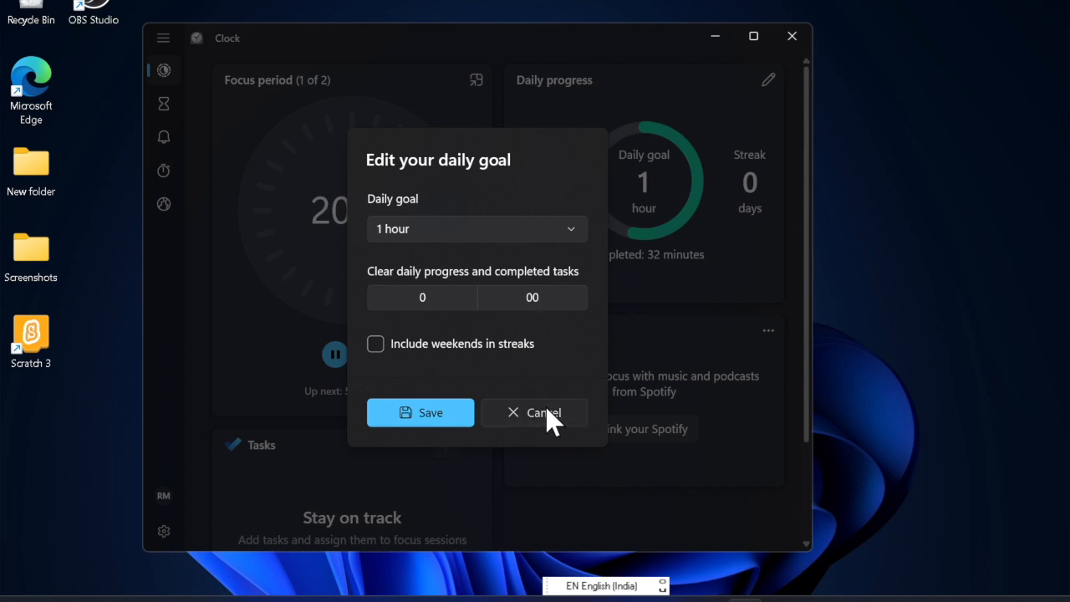
left_click(542, 411)
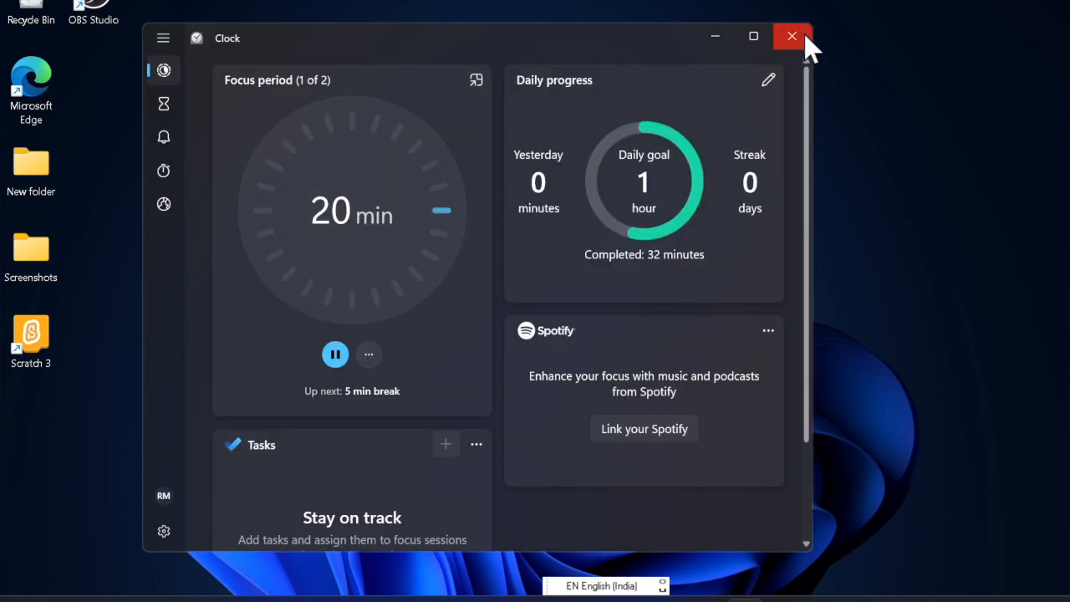
left_click(793, 37)
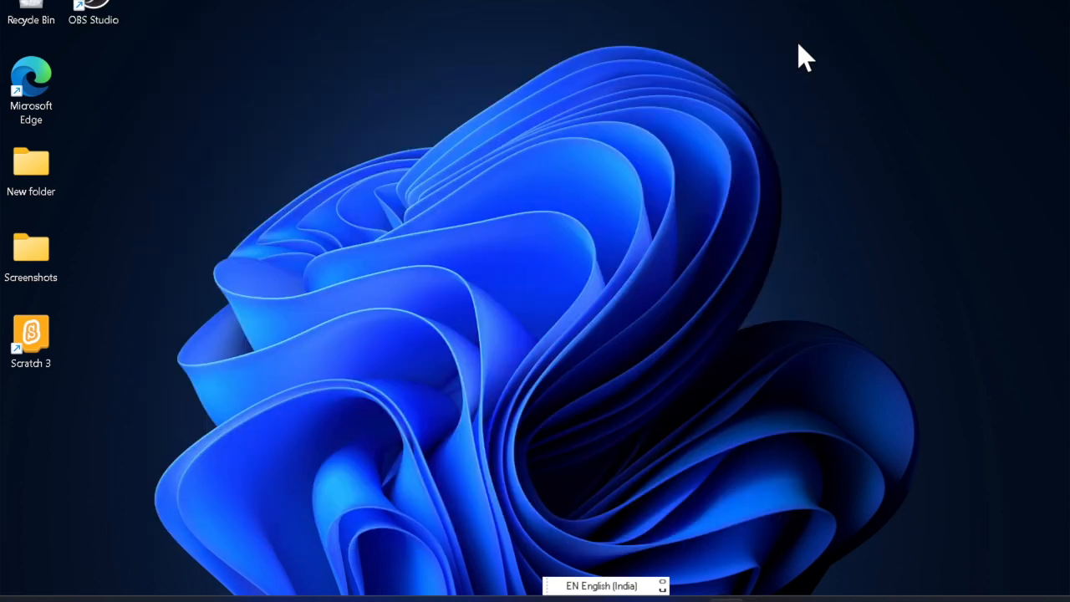
mouse_move(393, 498)
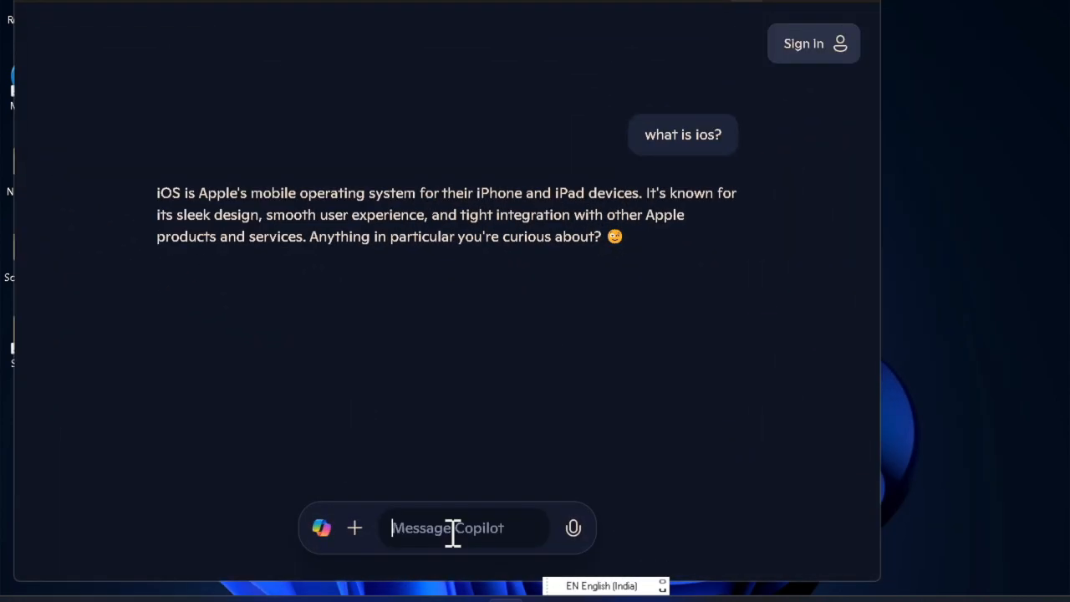
Ask Copilot 'what is' questions about iOS and the iPhone, then dismiss the conversation
type("what is")
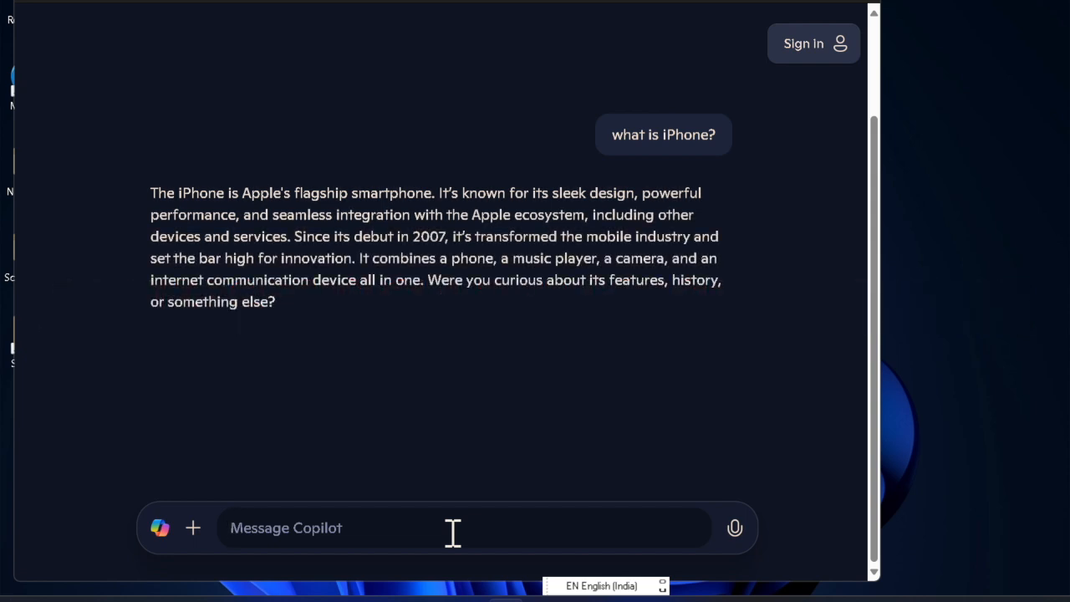
type("write an essay about educat")
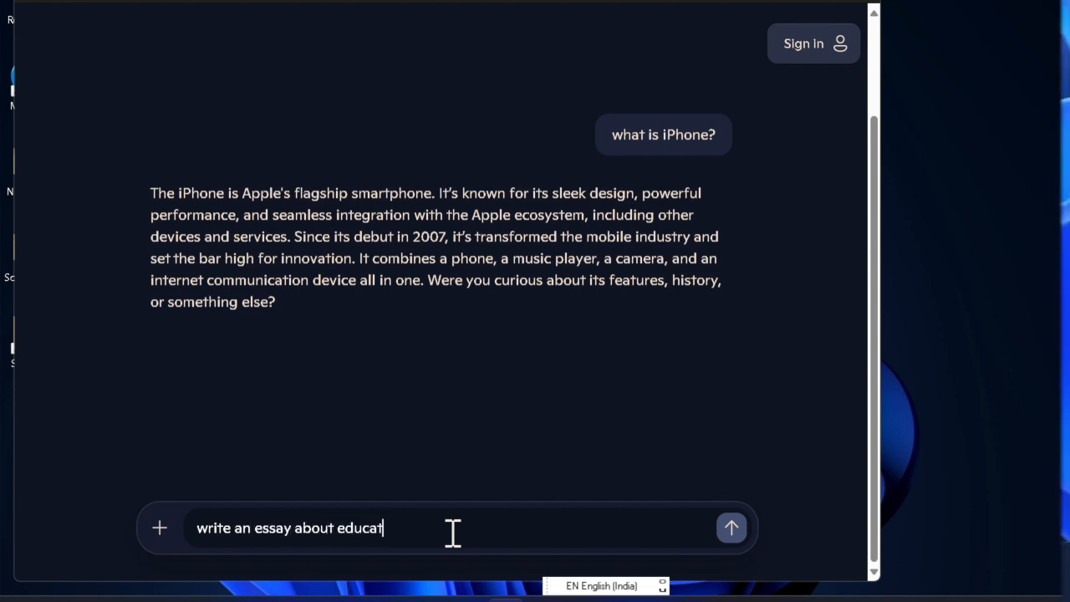
left_click(187, 572)
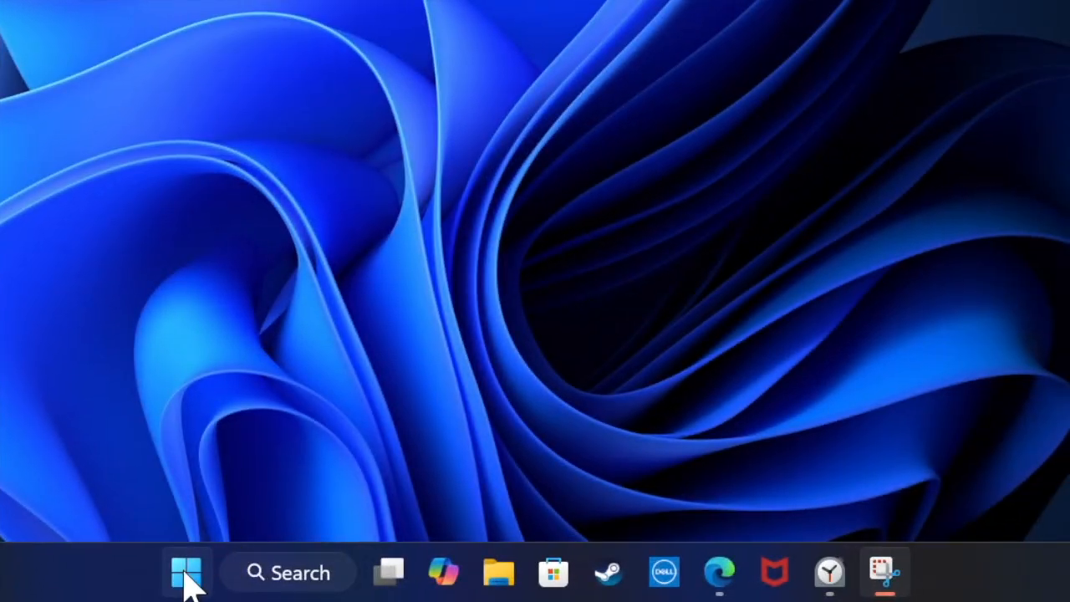
In Settings > System > Display, set Scale to 150% (Recommended)
left_click(187, 571)
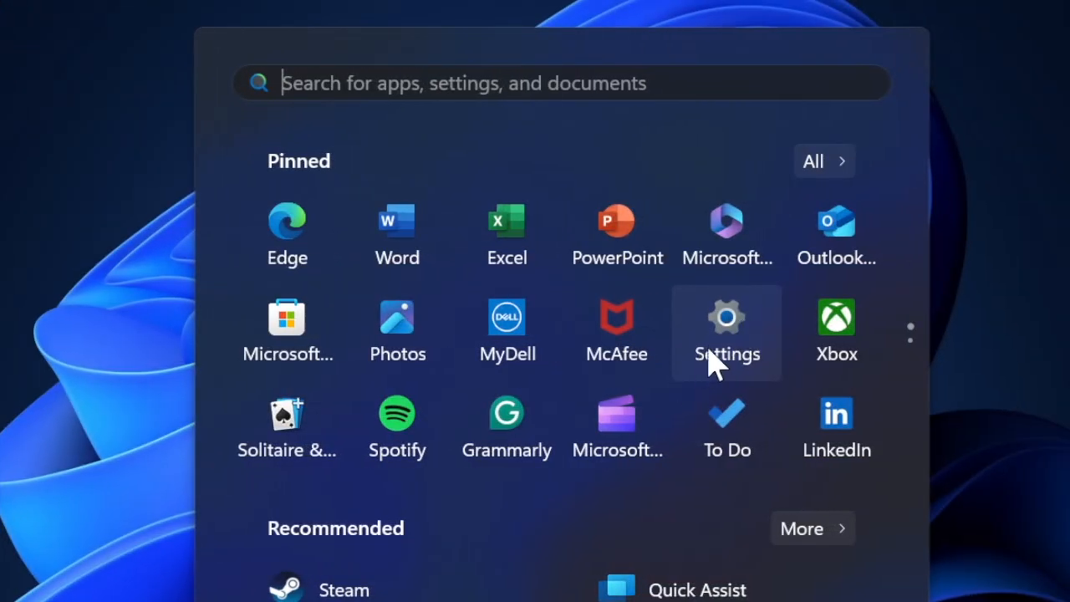
left_click(725, 326)
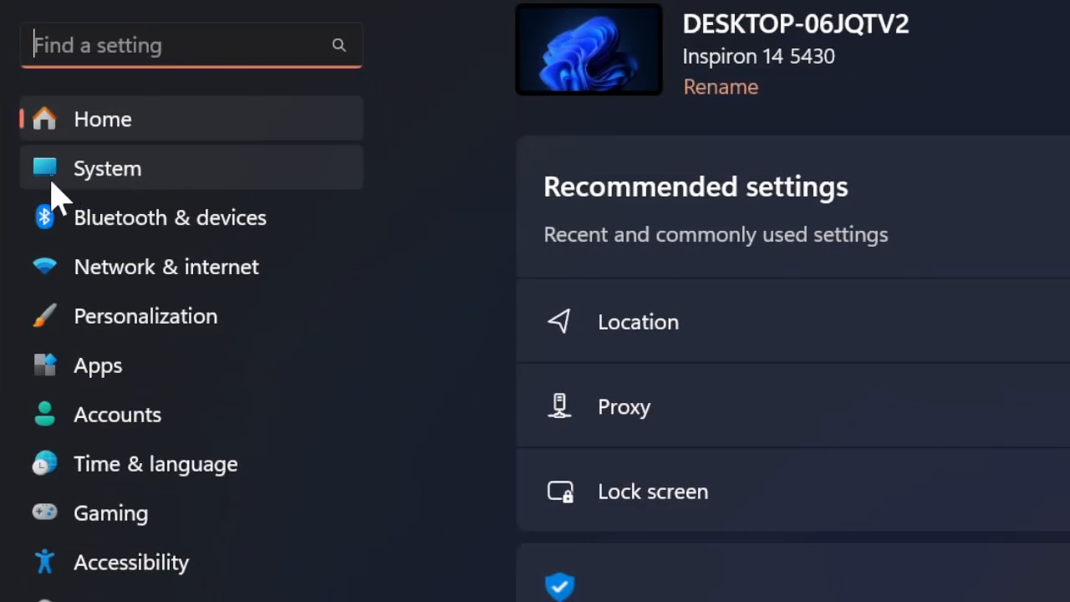
left_click(107, 167)
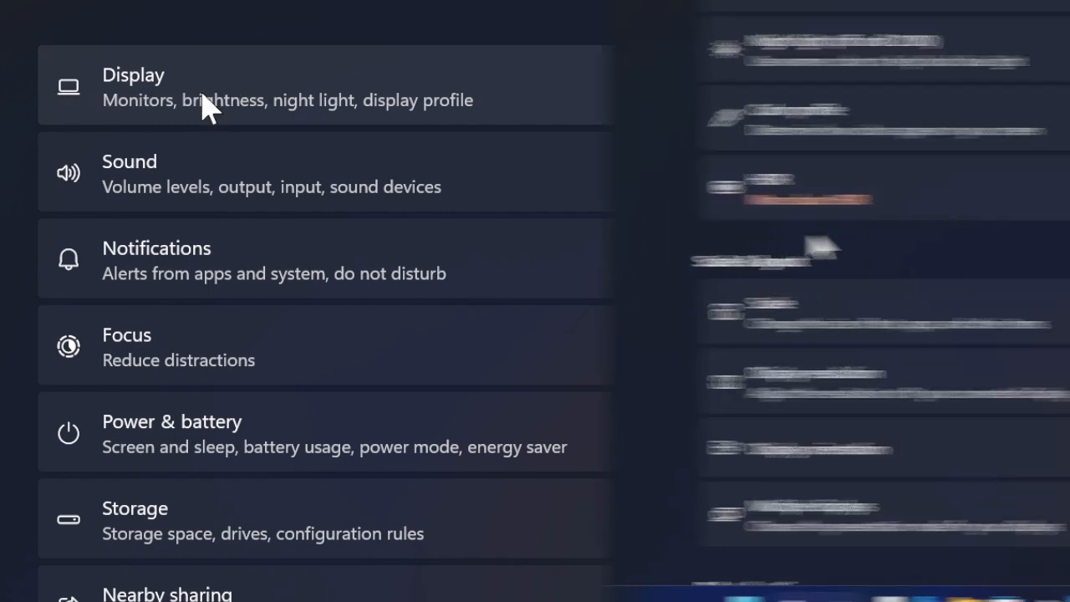
left_click(134, 84)
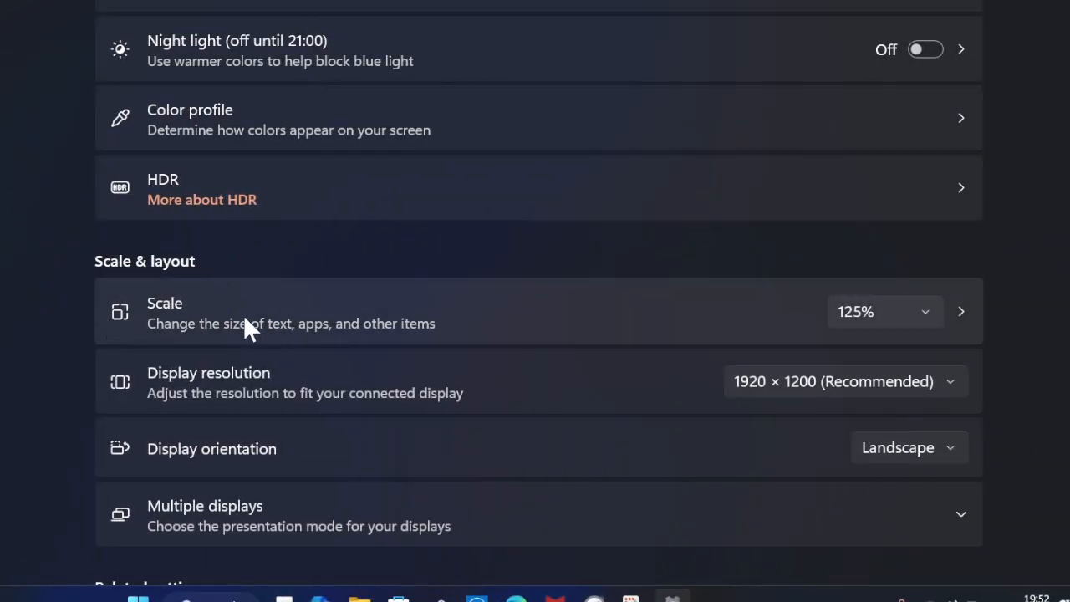
mouse_move(815, 314)
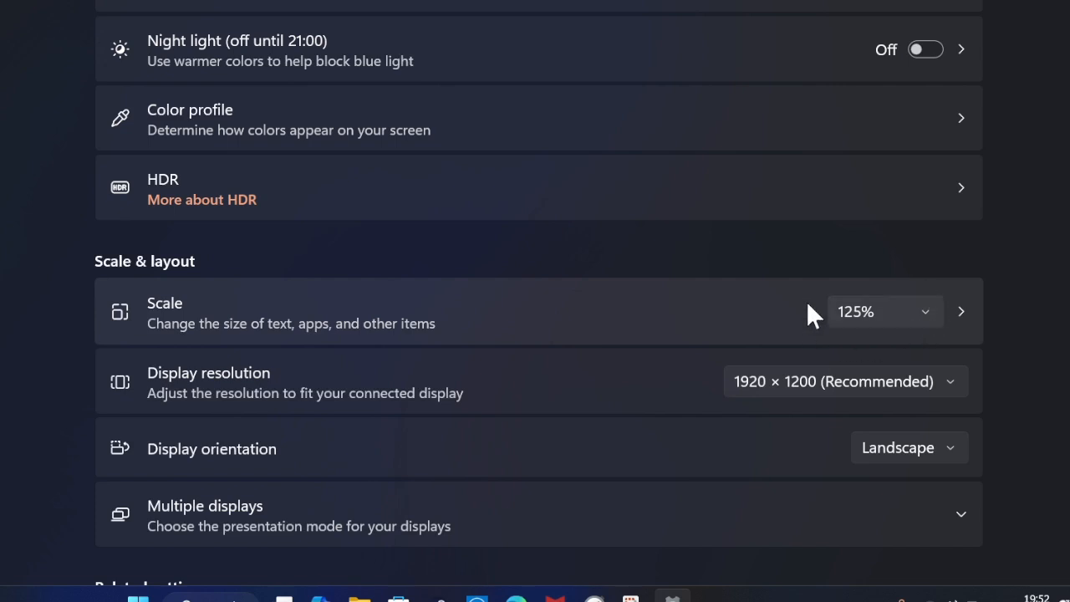
mouse_move(928, 320)
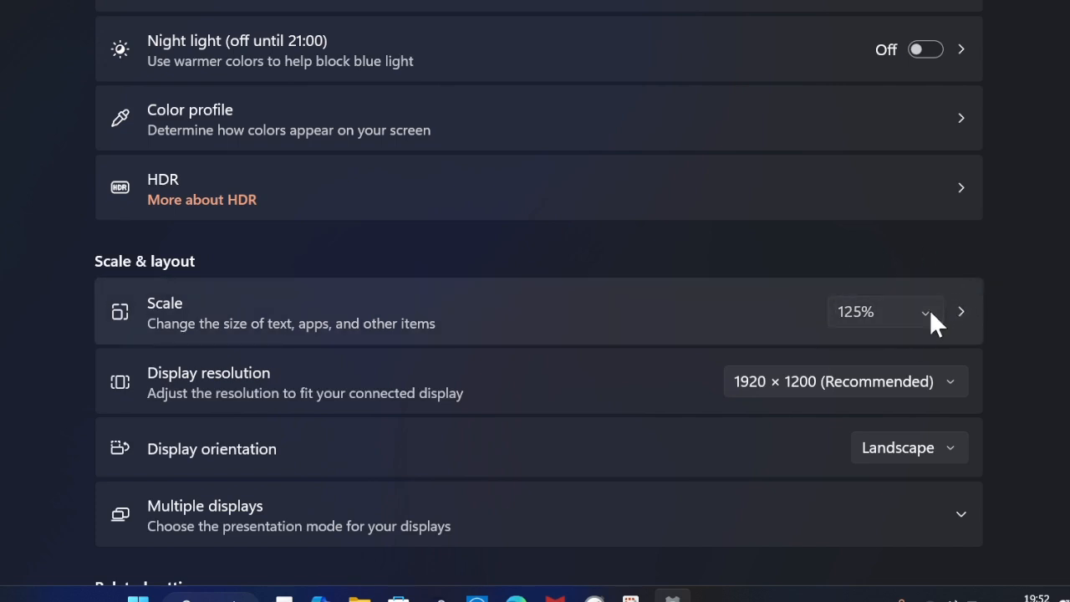
left_click(883, 311)
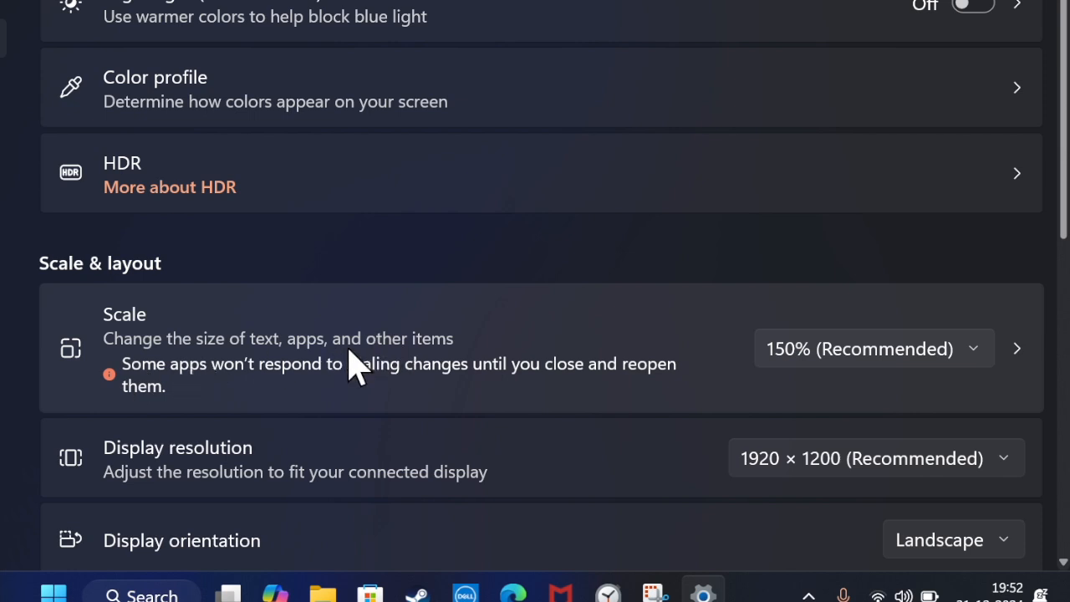
mouse_move(749, 351)
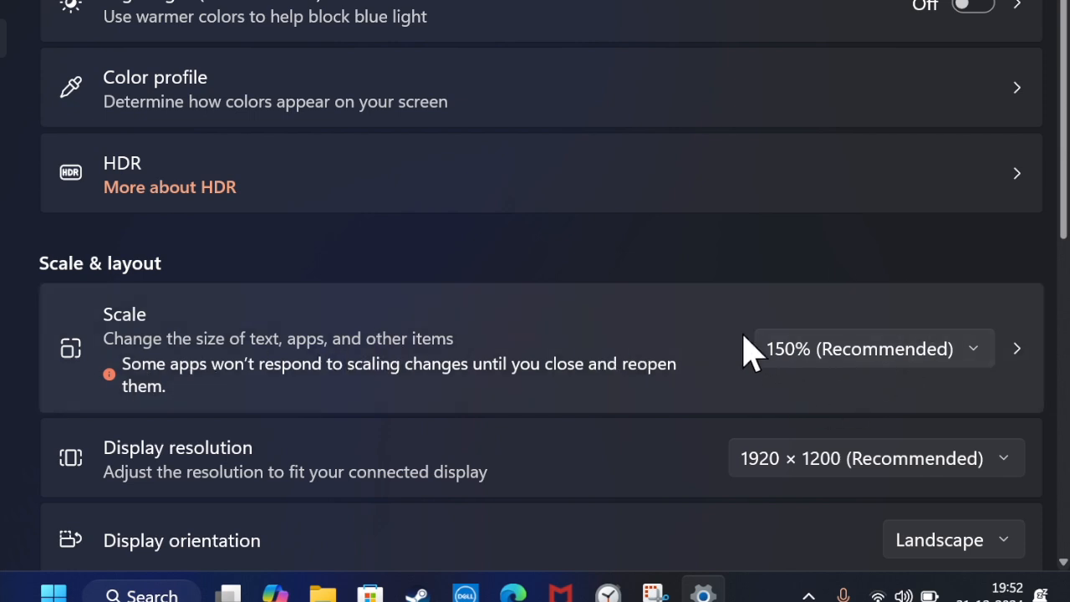
mouse_move(810, 384)
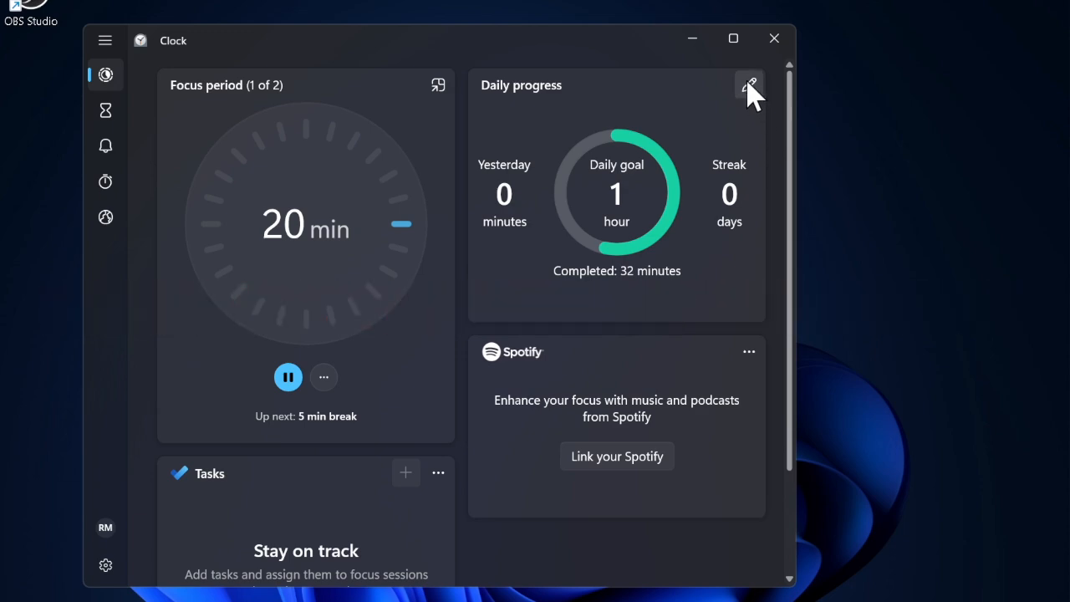
Reopen Settings to the System > Display page with Scale at 150%
left_click(749, 84)
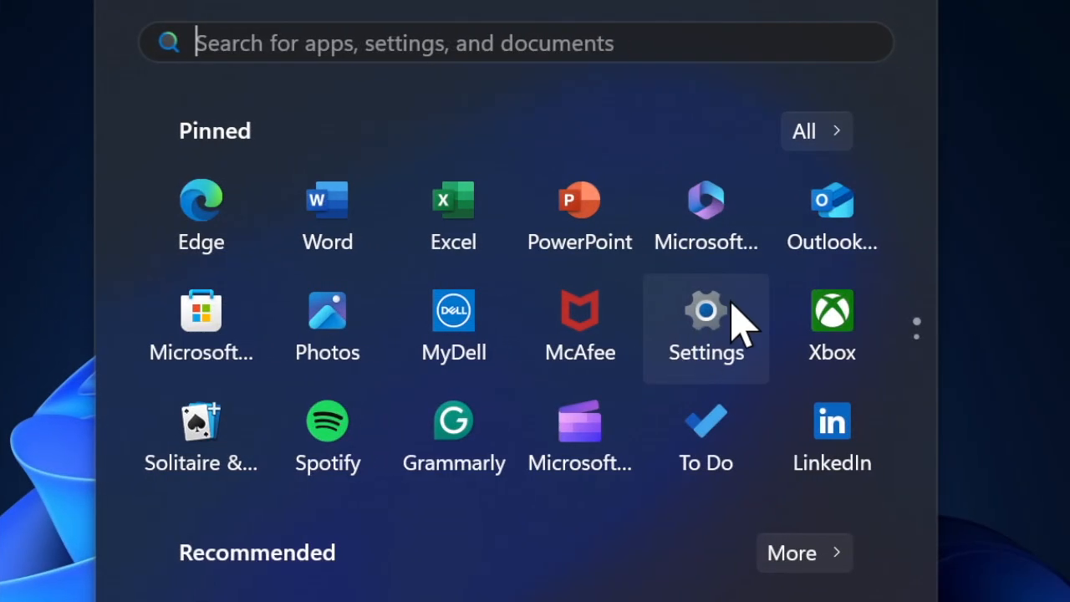
left_click(706, 326)
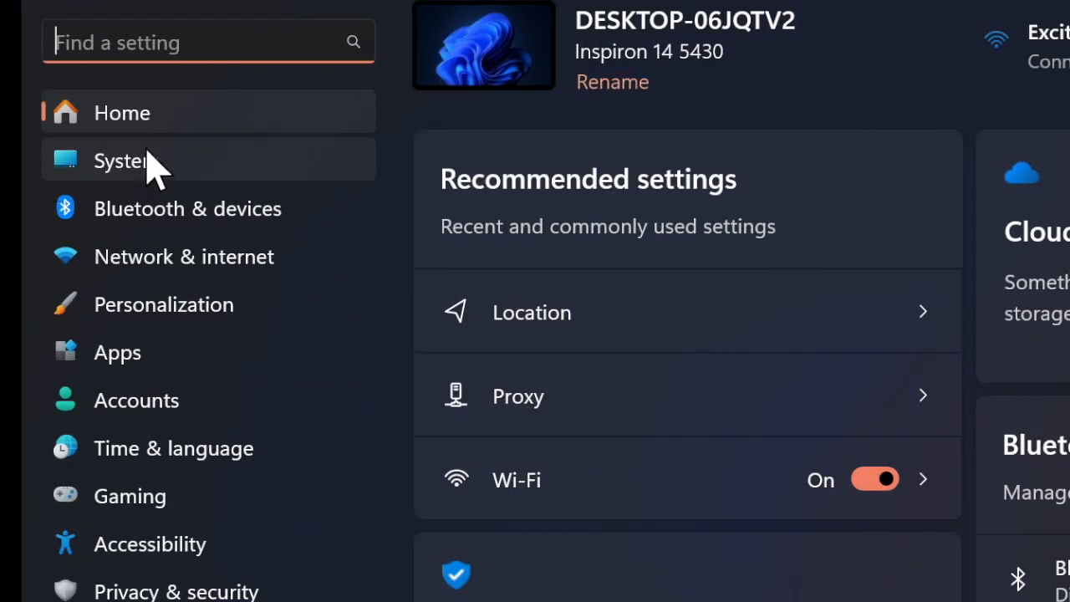
left_click(121, 161)
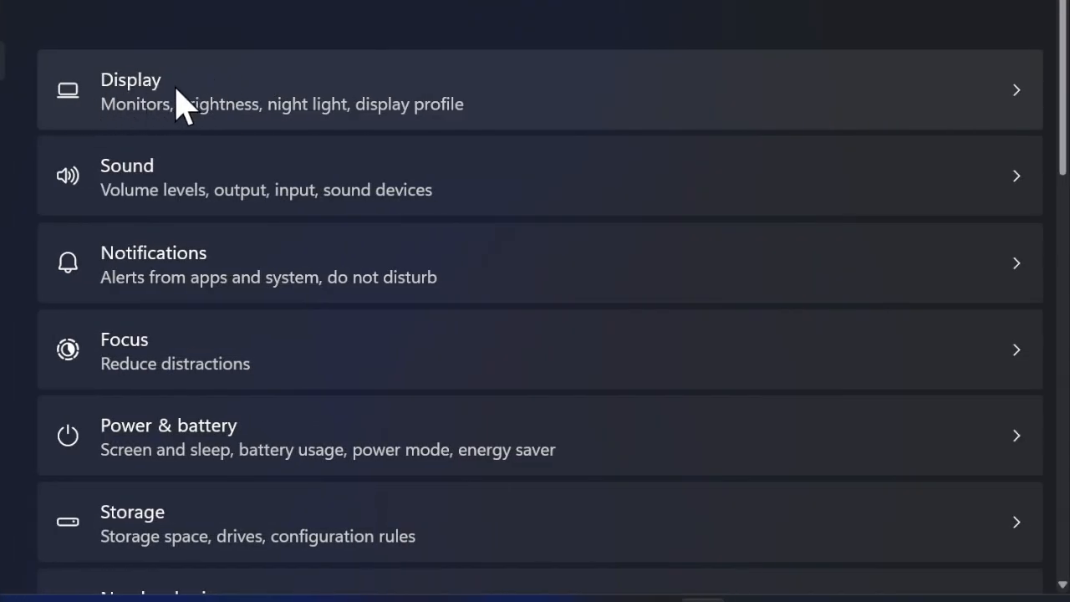
left_click(131, 91)
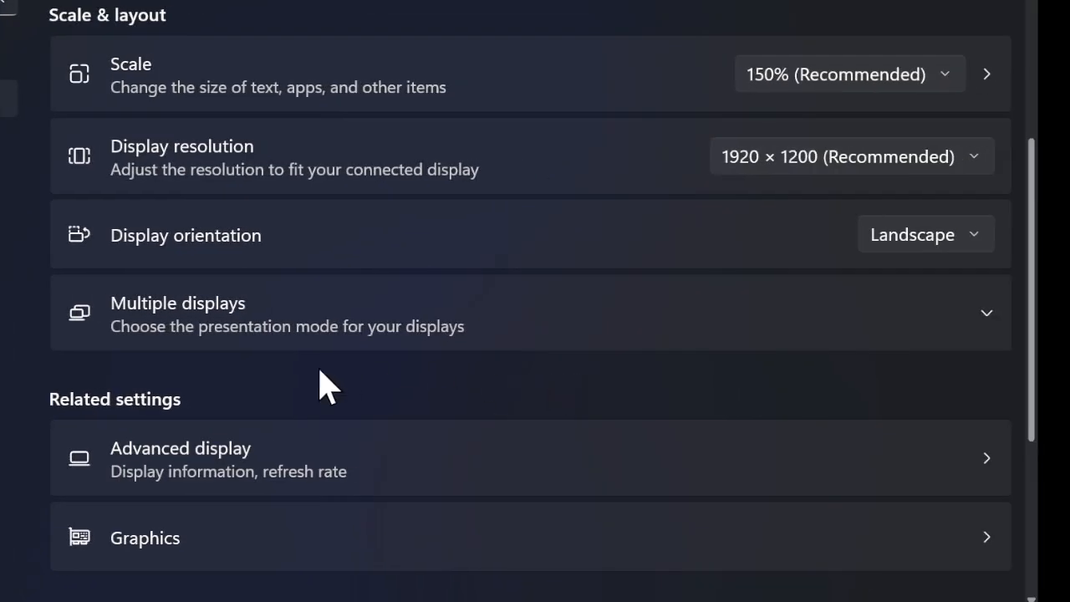
mouse_move(188, 360)
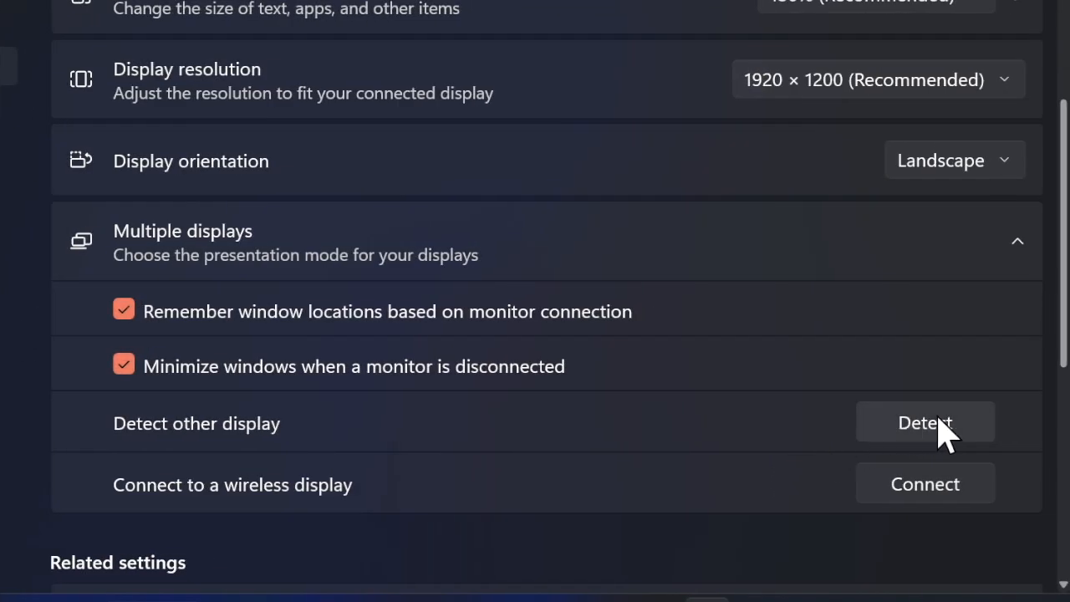
mouse_move(878, 448)
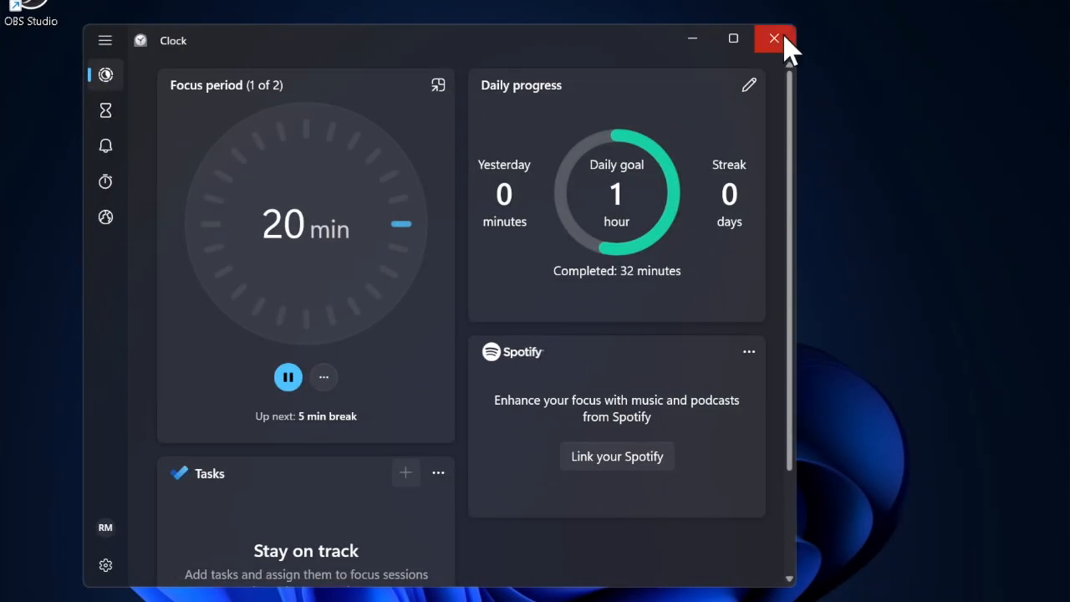
Close the Clock window and send Copilot the follow-up question 'what is iPhone'
left_click(772, 38)
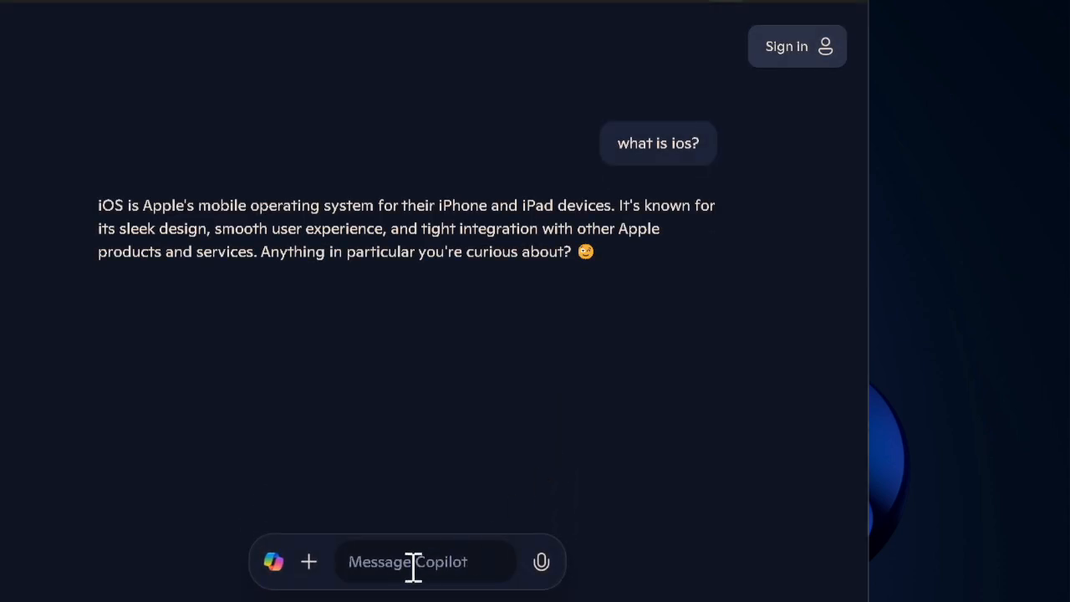
type("what is iPhone")
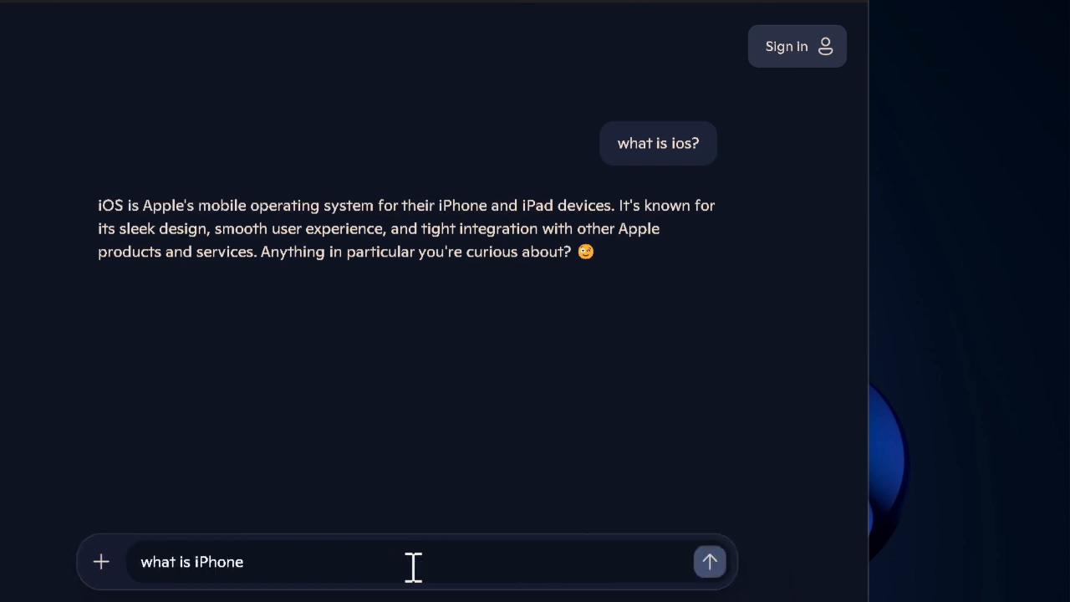
left_click(709, 562)
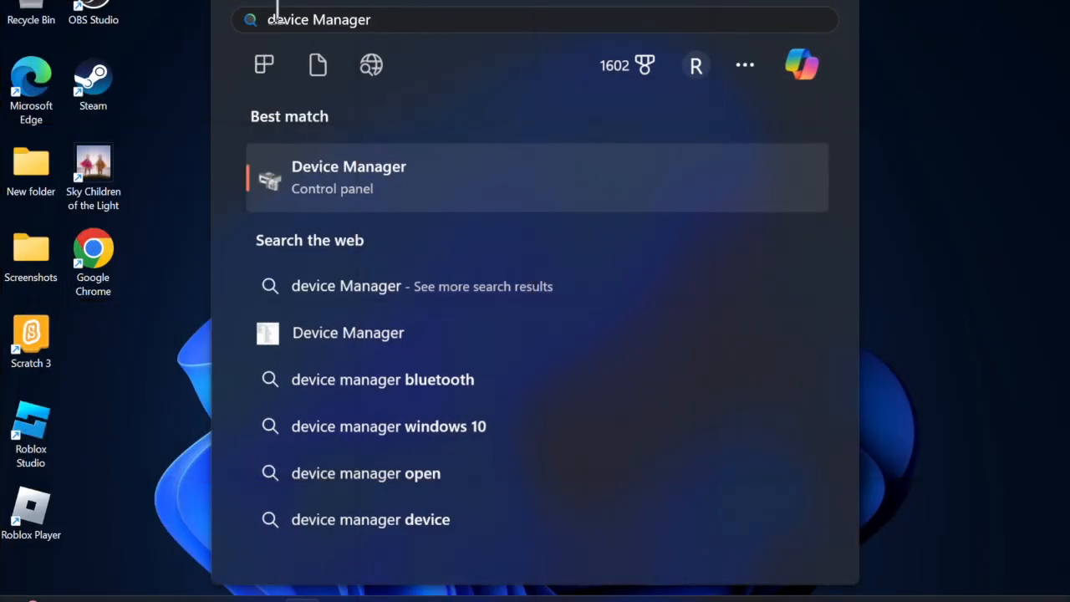
In Device Manager, start Update driver for the Intel(R) Iris(R) Xe Graphics adapter
left_click(347, 177)
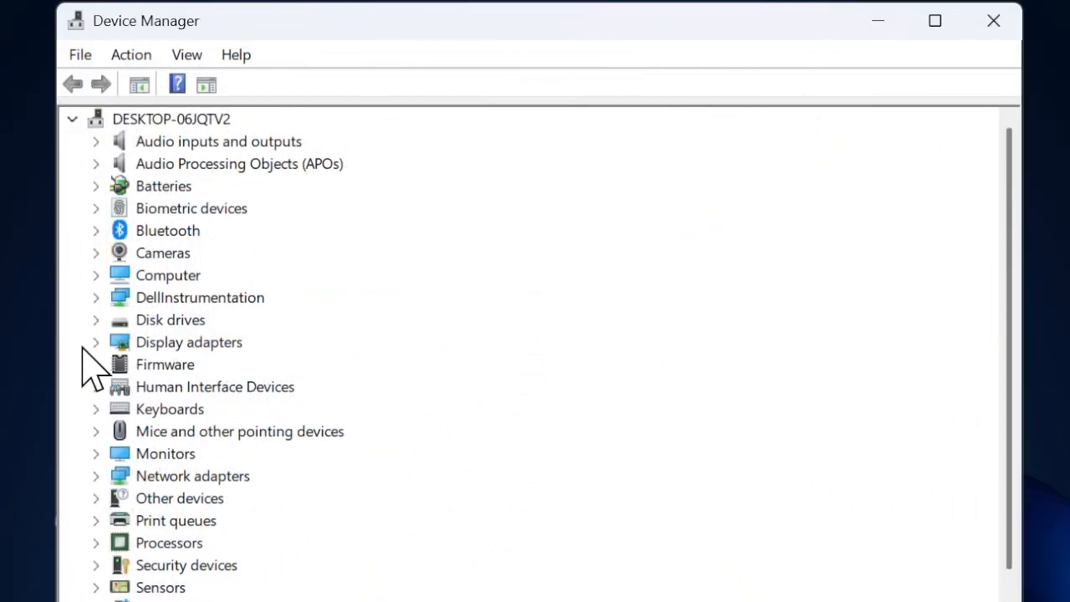
mouse_move(94, 371)
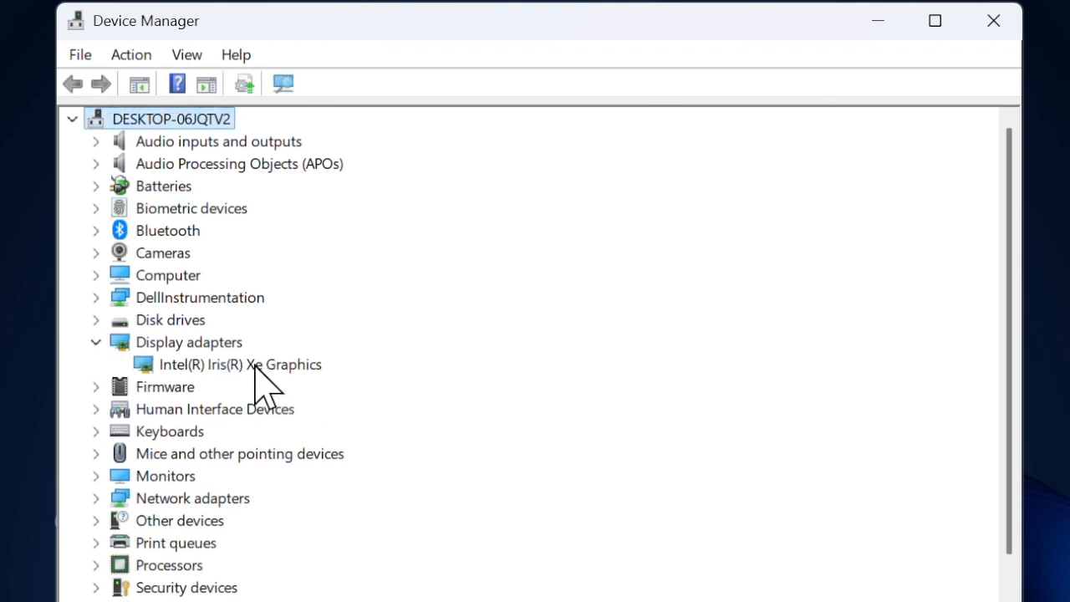
right_click(241, 365)
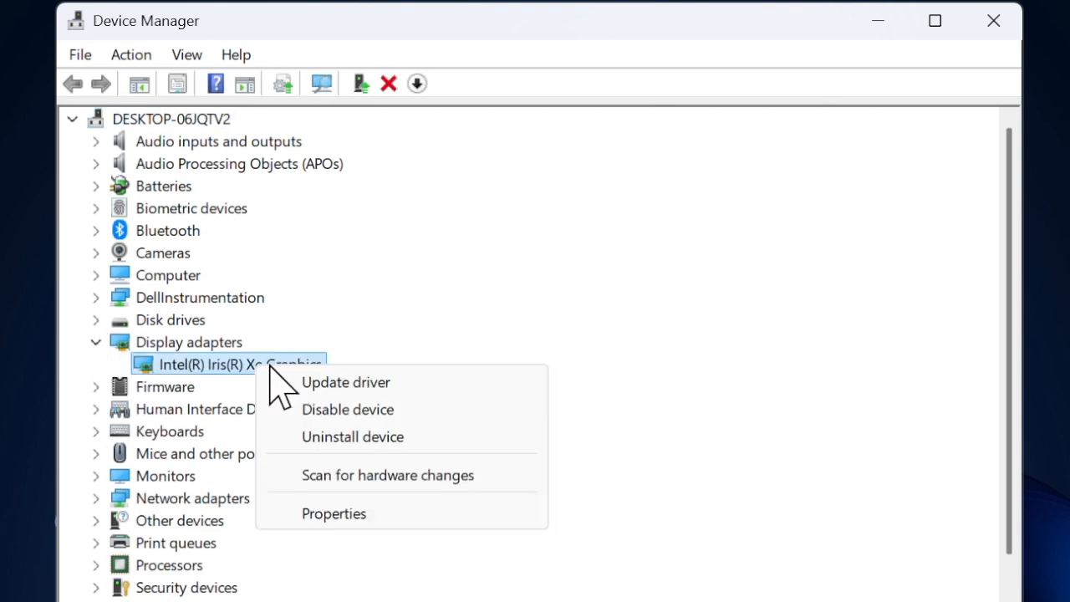
mouse_move(345, 381)
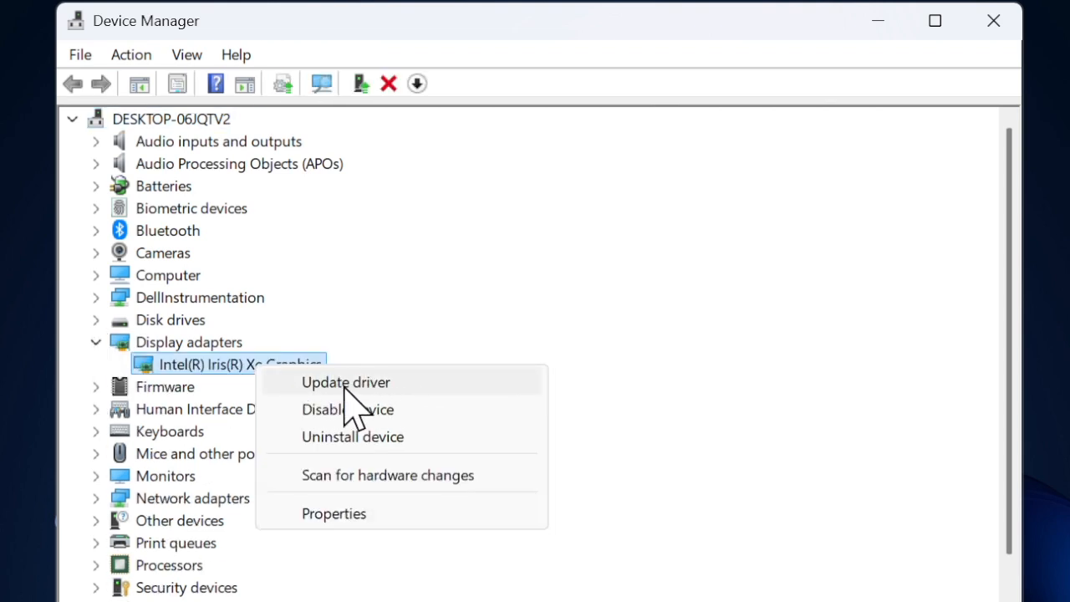
mouse_move(421, 401)
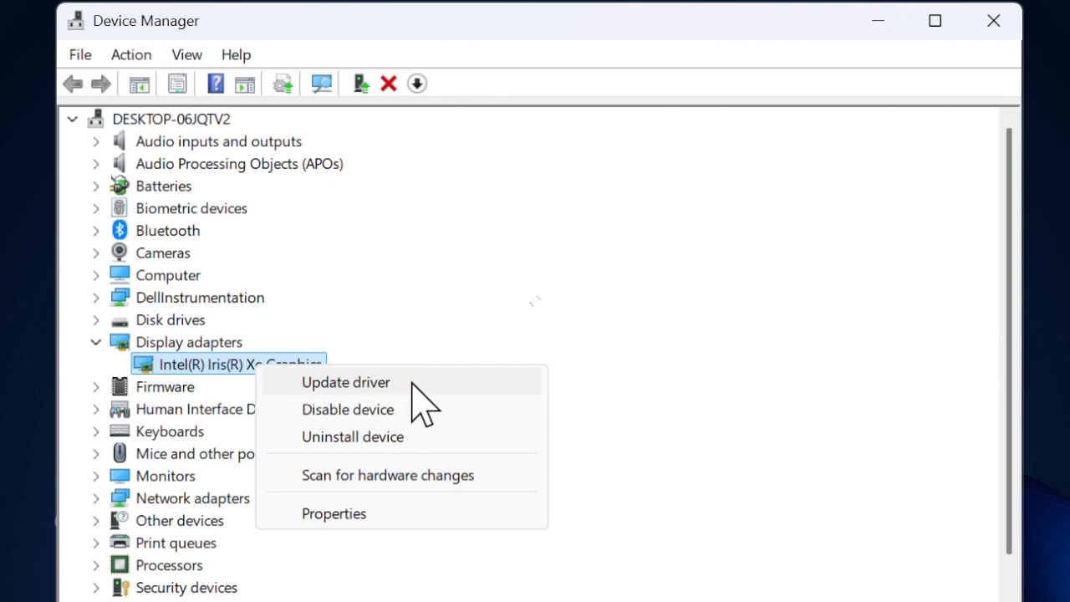
left_click(344, 381)
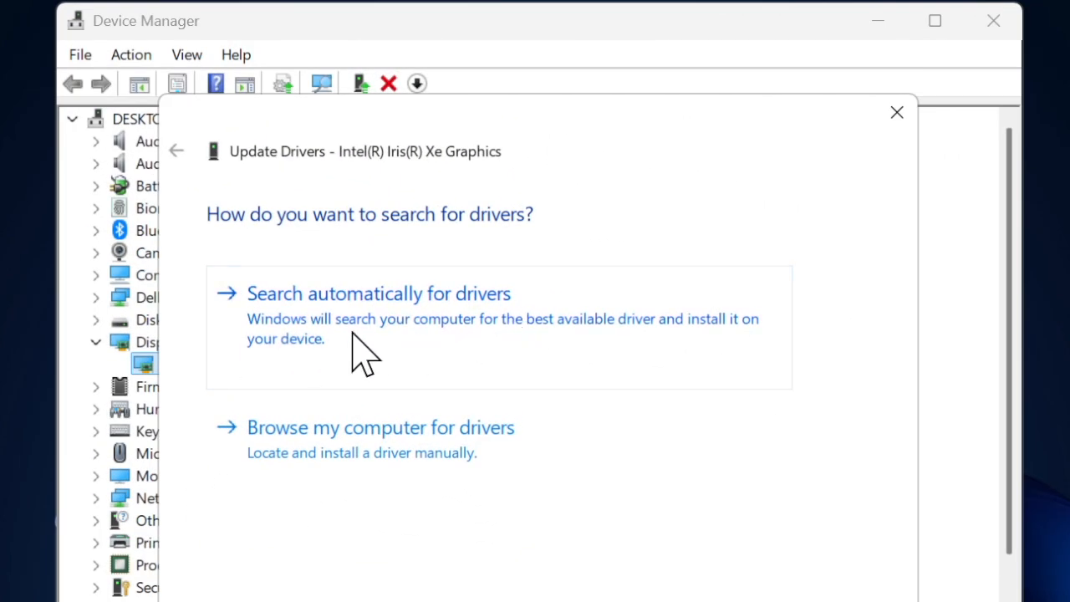
mouse_move(317, 338)
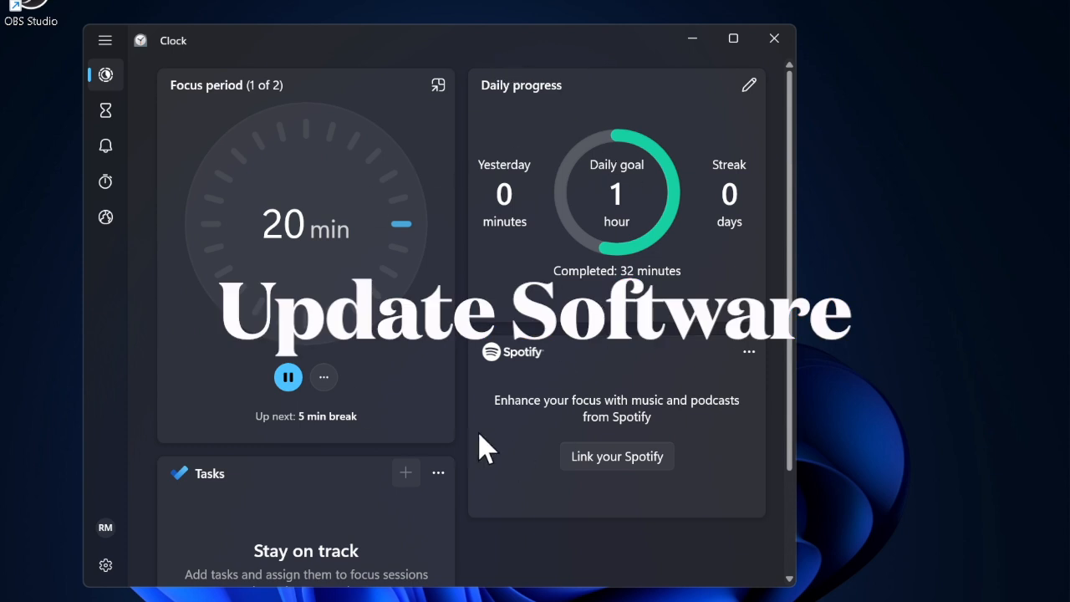
Pause the focus timer and resume it
scroll("down", 3)
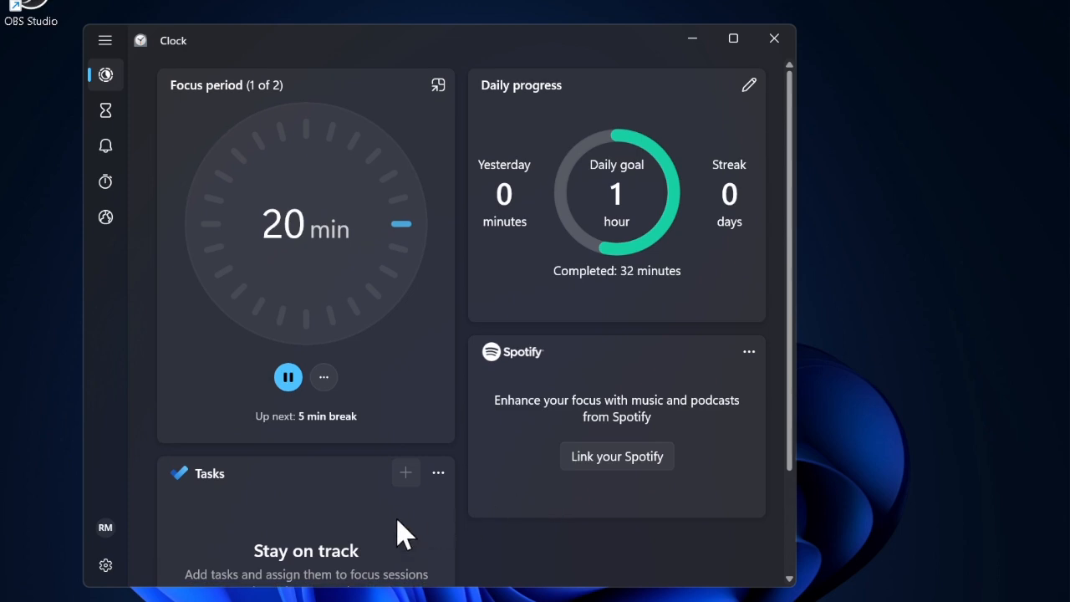
left_click(287, 378)
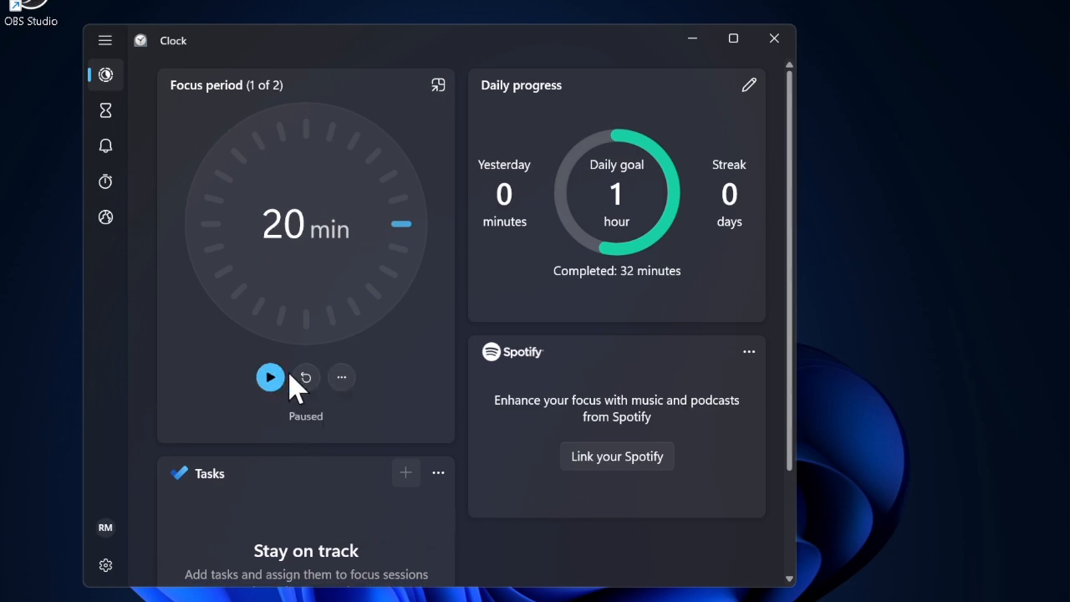
left_click(271, 376)
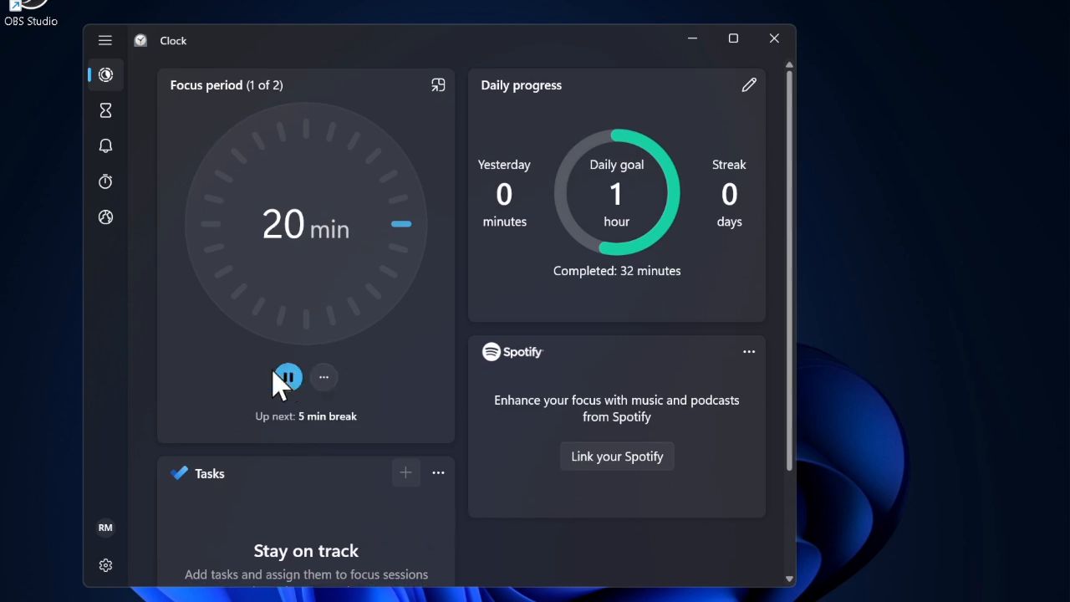
Open the daily goal editor, cancel leaving it at 1 hour, and close Clock
scroll("down", 3)
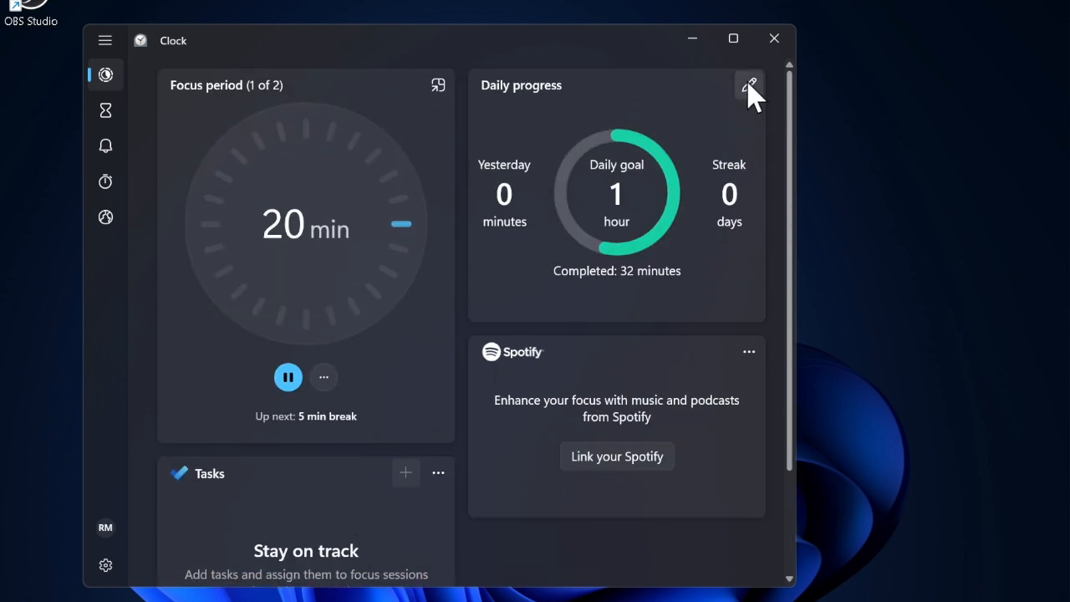
left_click(749, 85)
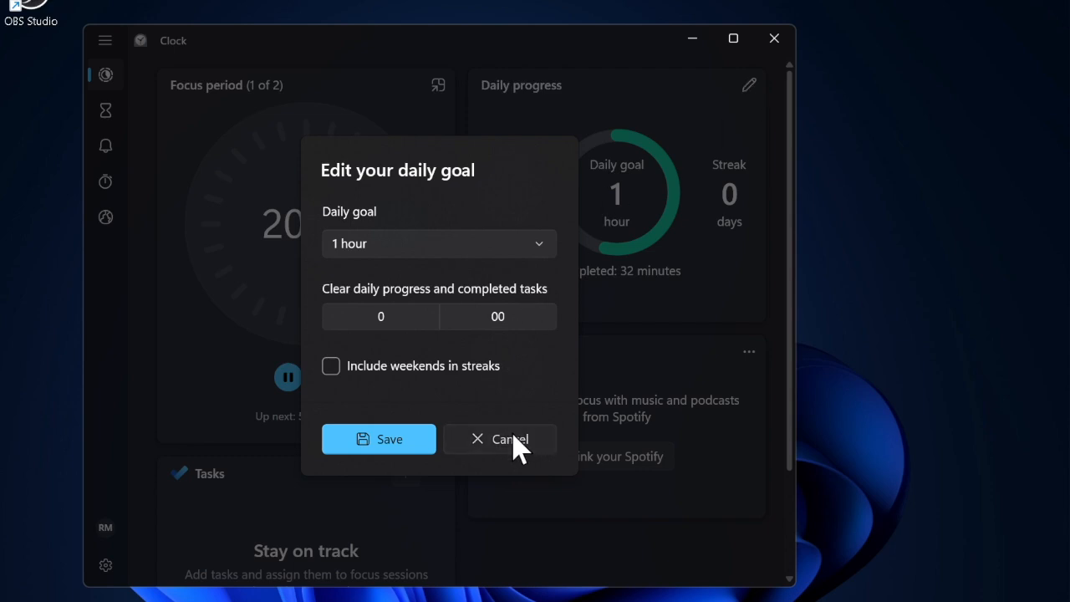
left_click(508, 438)
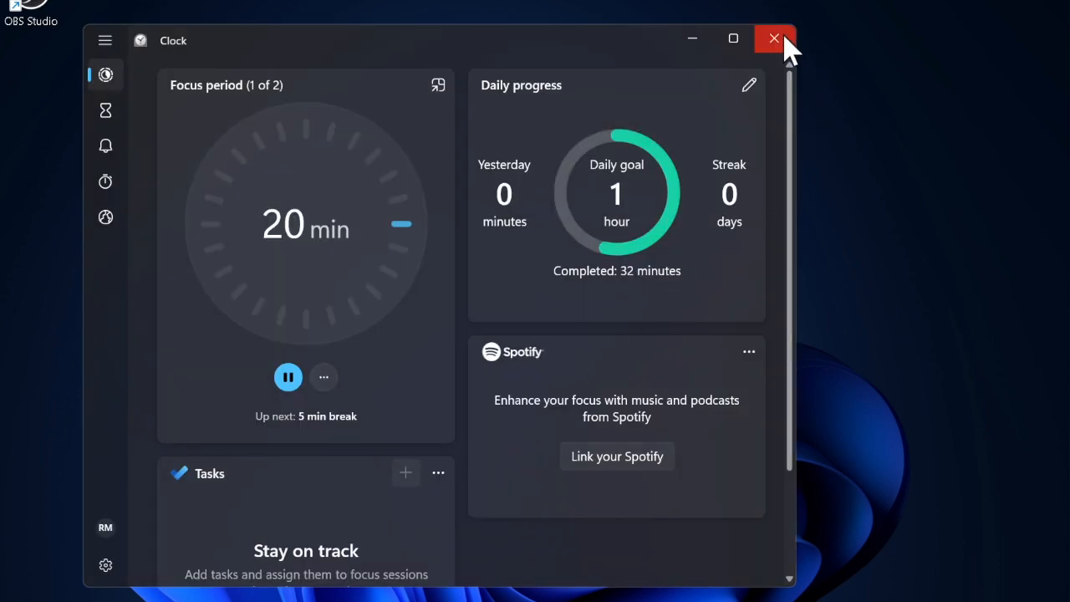
left_click(772, 40)
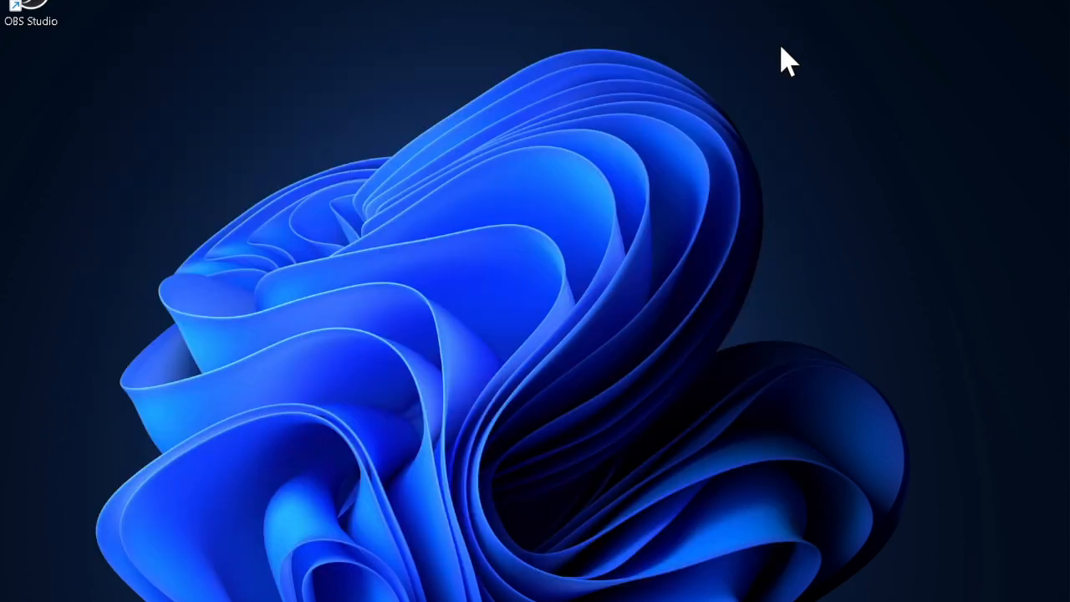
mouse_move(351, 532)
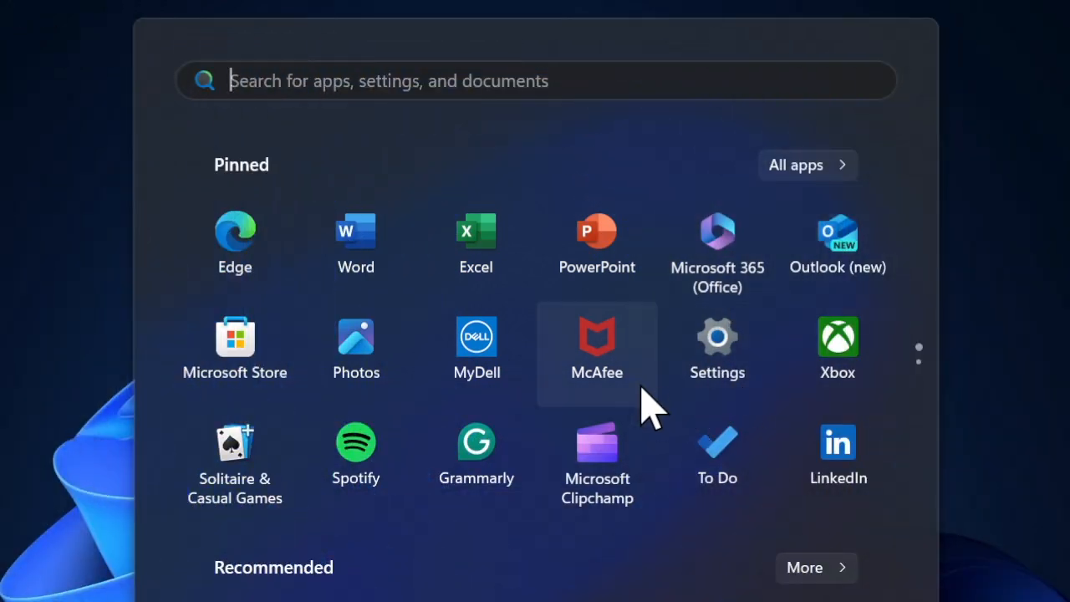
In Settings, go to Windows Update and check for updates
left_click(715, 337)
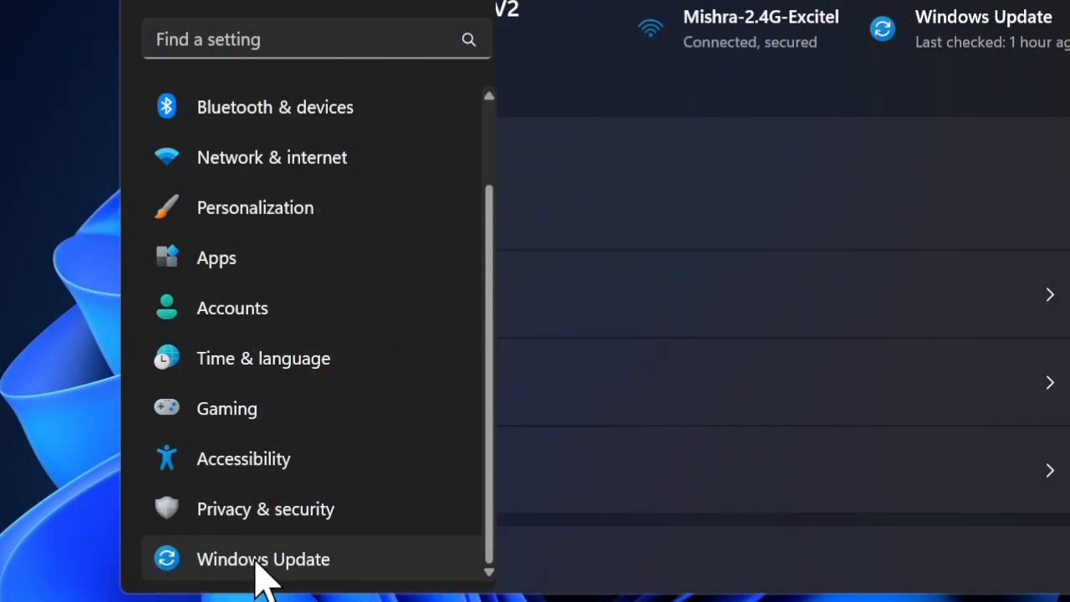
left_click(263, 558)
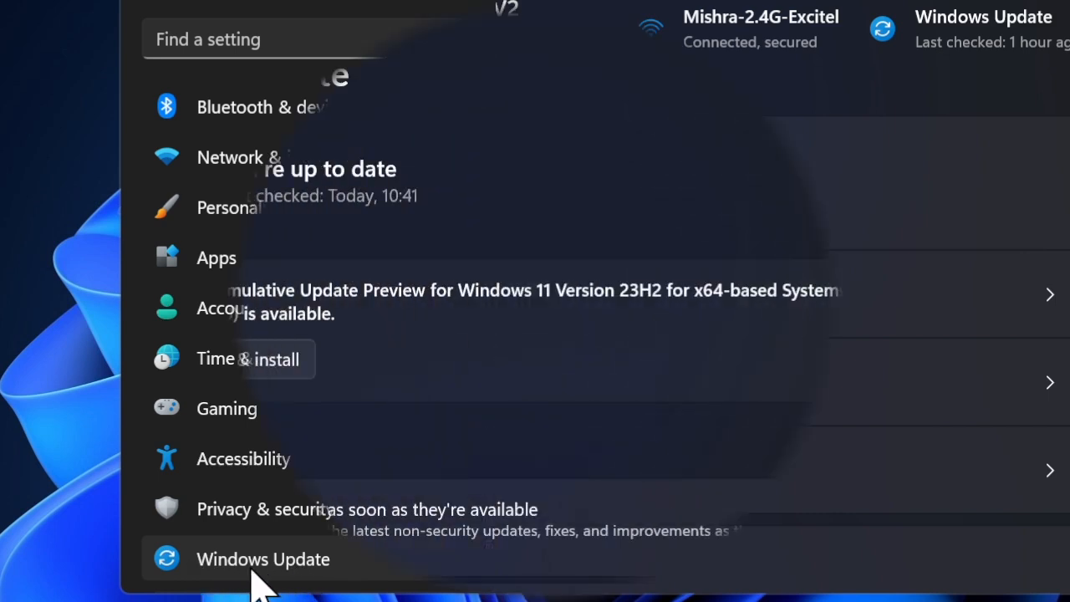
left_click(263, 559)
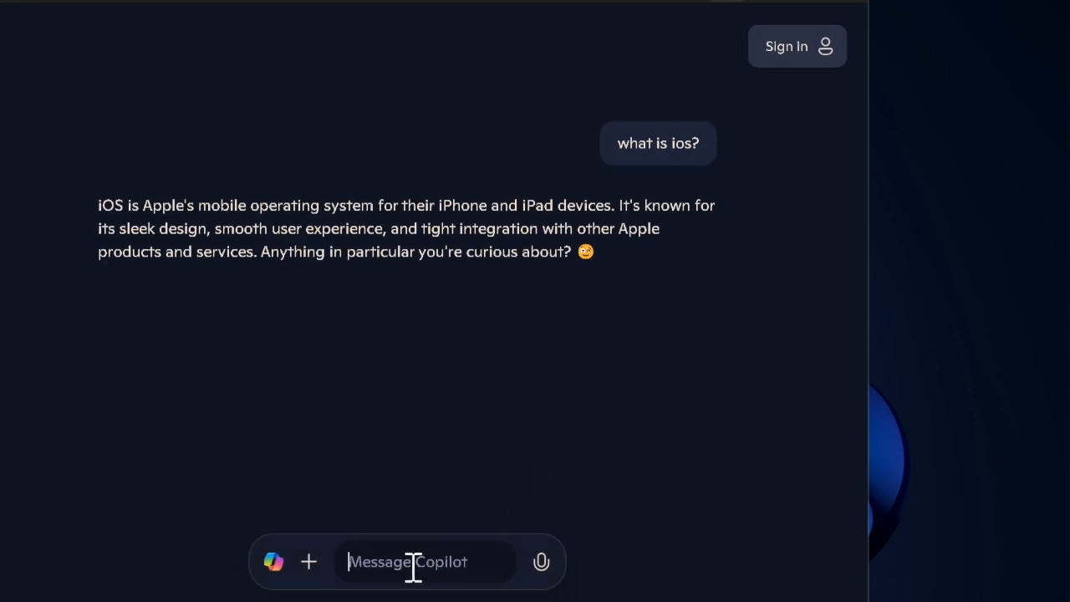
Ask Copilot 'what is iPhone?' and begin typing another message
type("what")
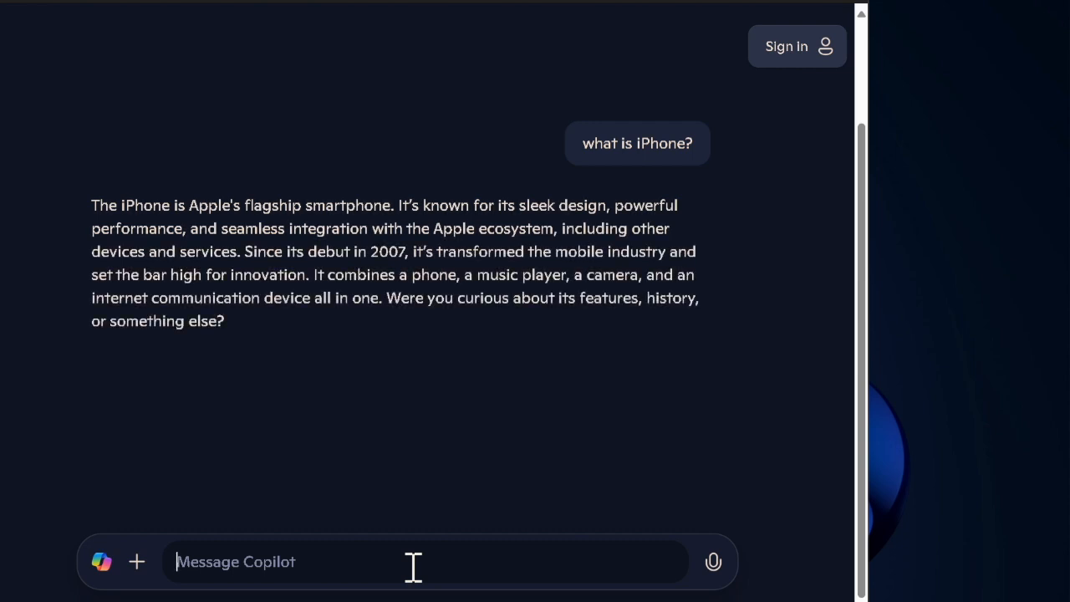
type("wr")
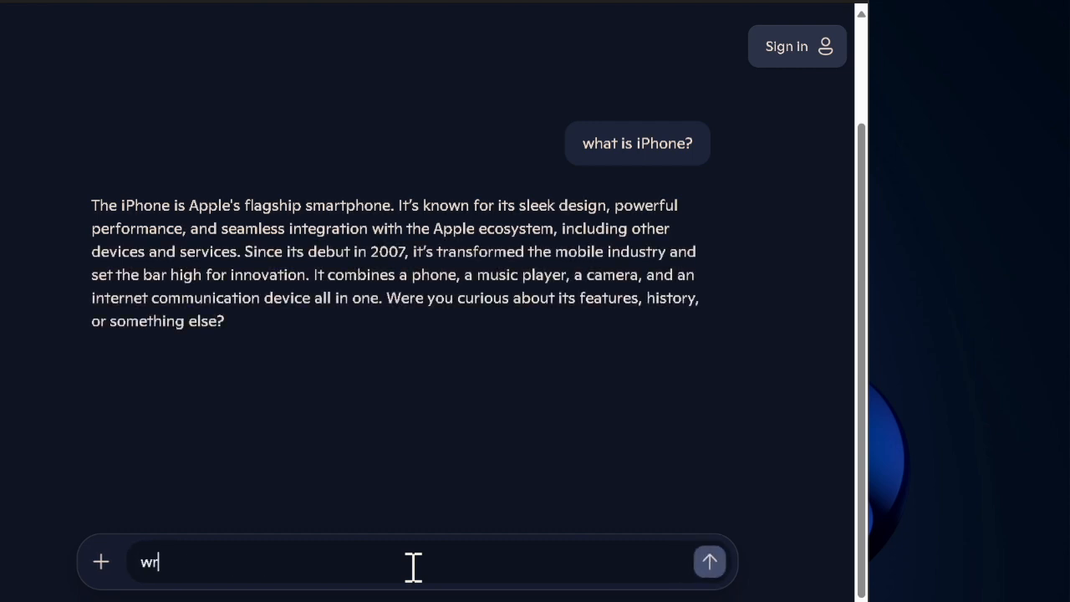